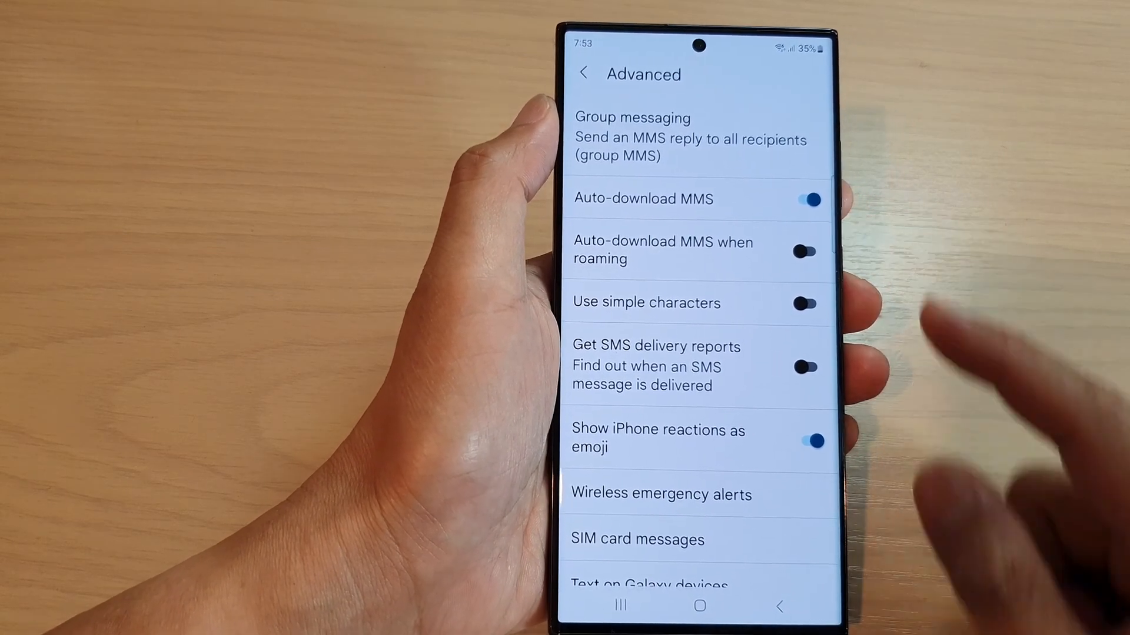
- Reach the Advanced messaging settings via Messages settings from the conversation list
click(703, 605)
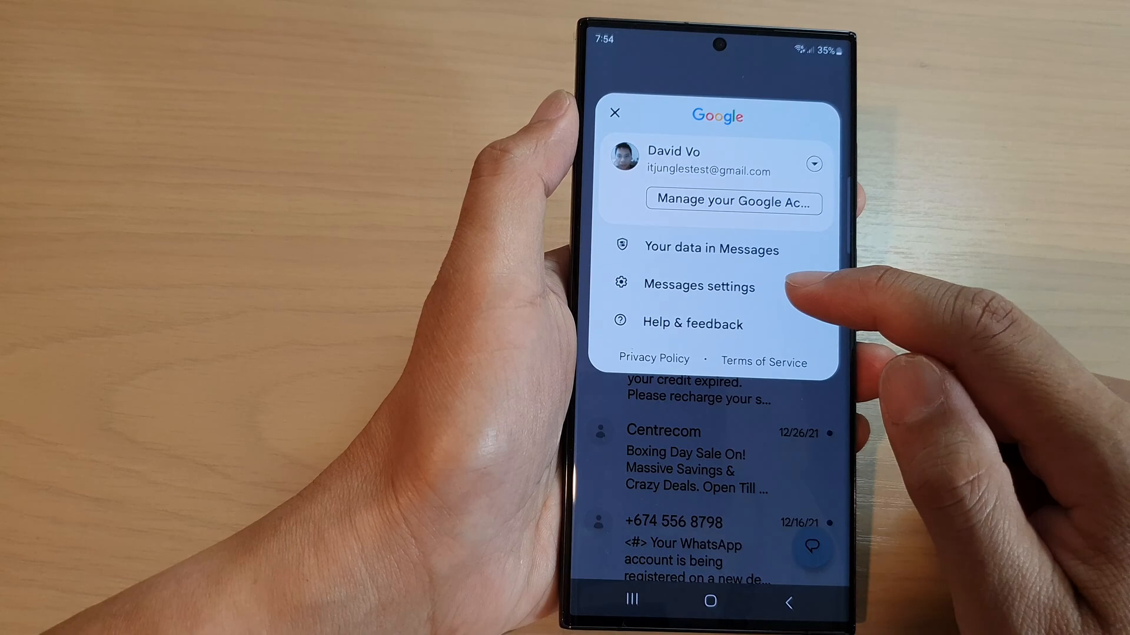
click(698, 285)
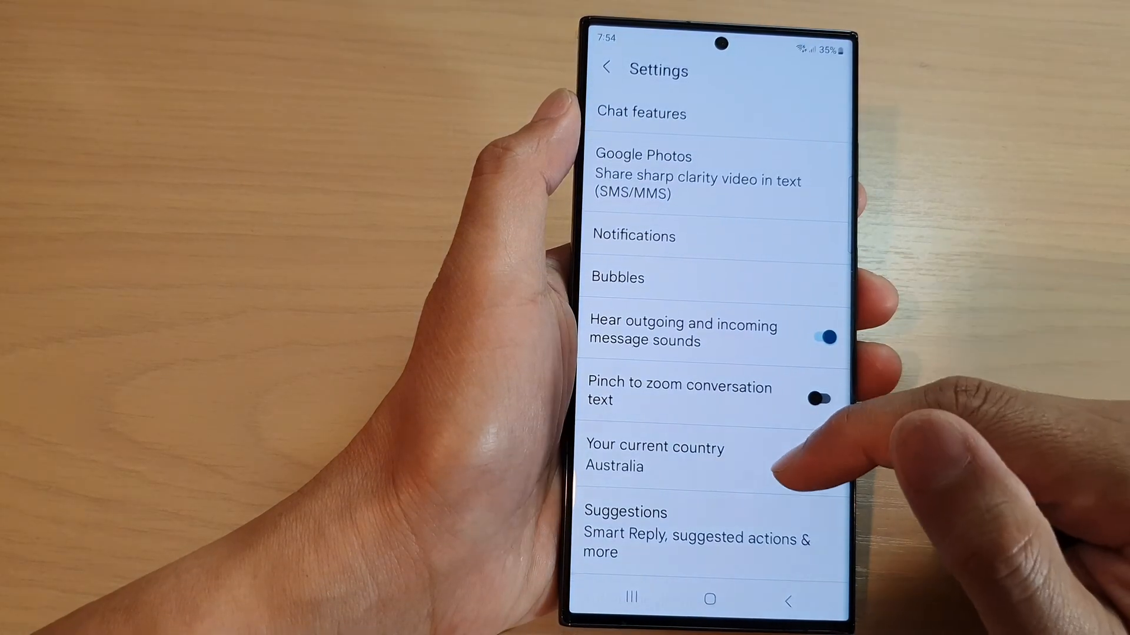
scroll(down, 3)
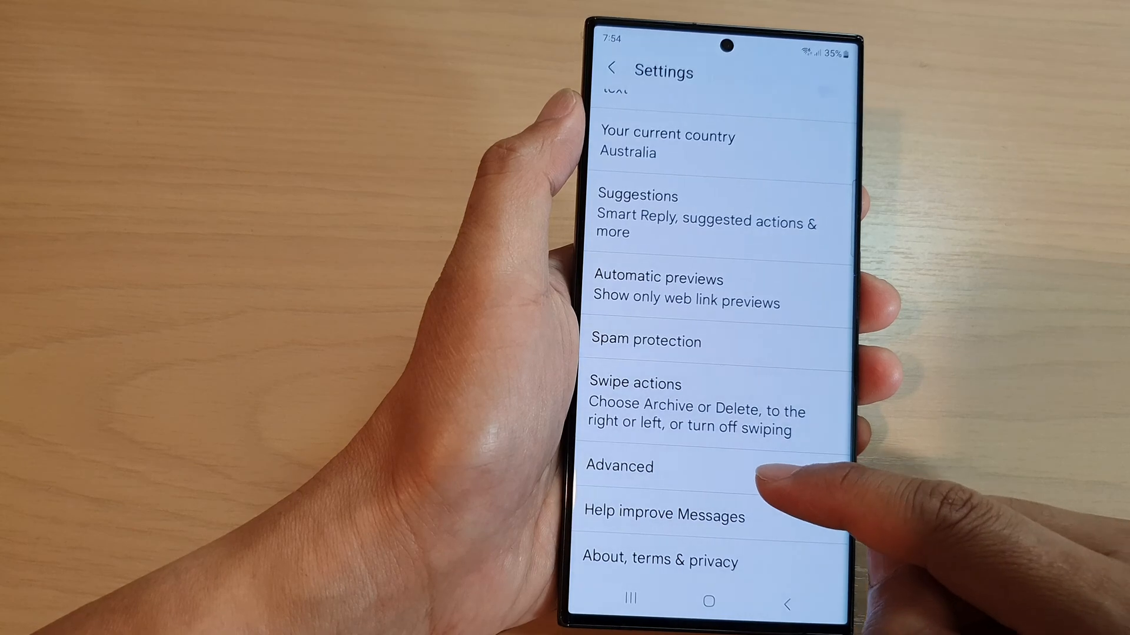
click(618, 466)
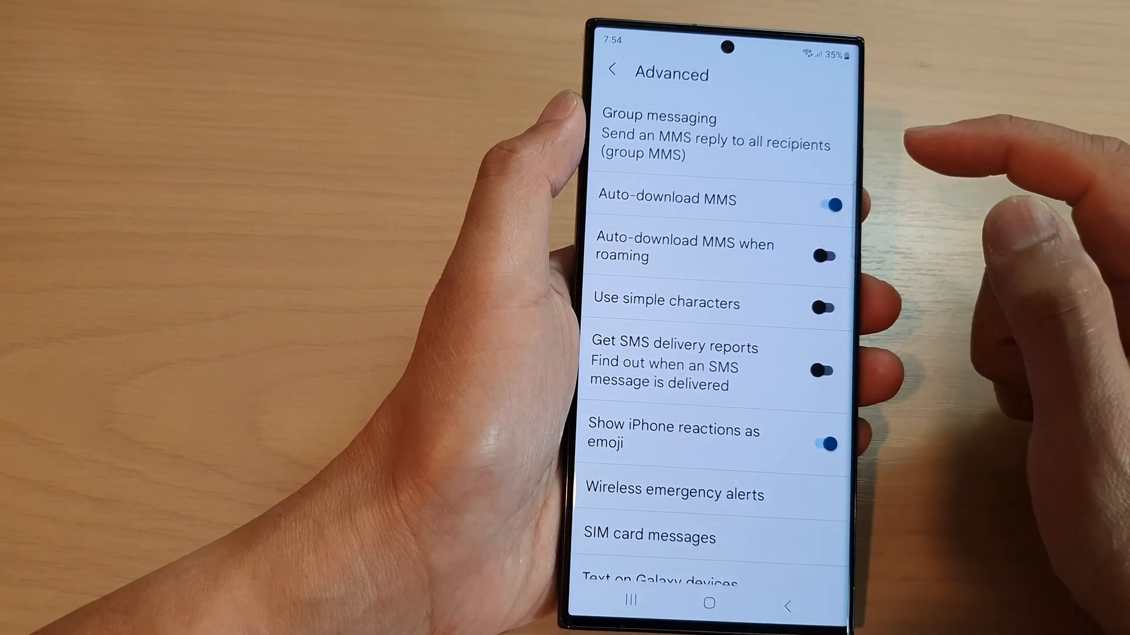
click(824, 203)
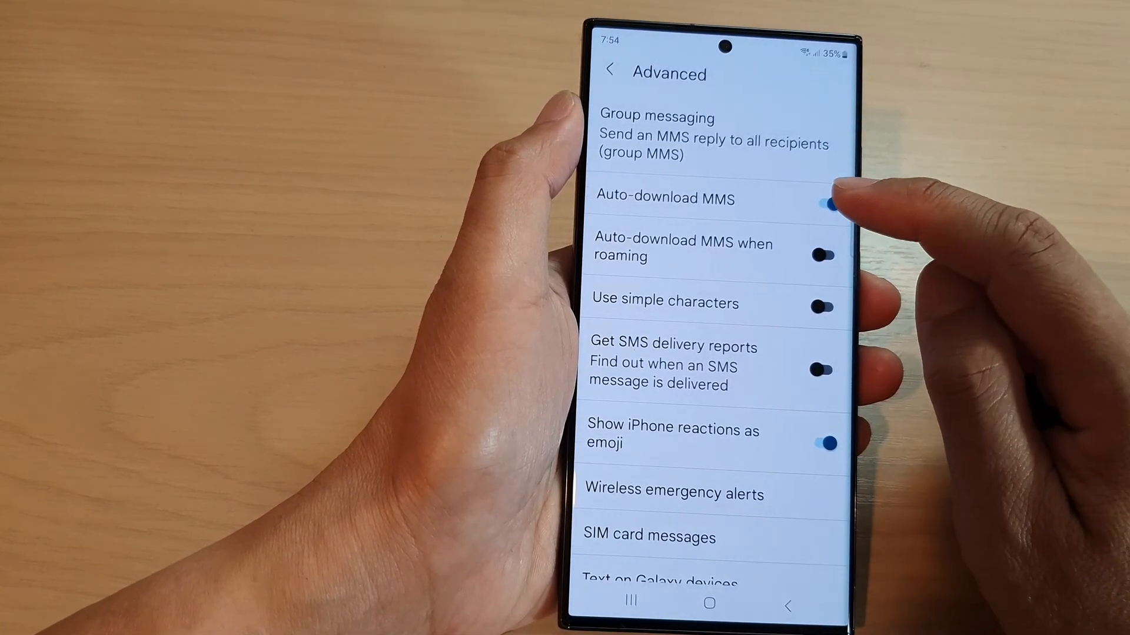
click(826, 204)
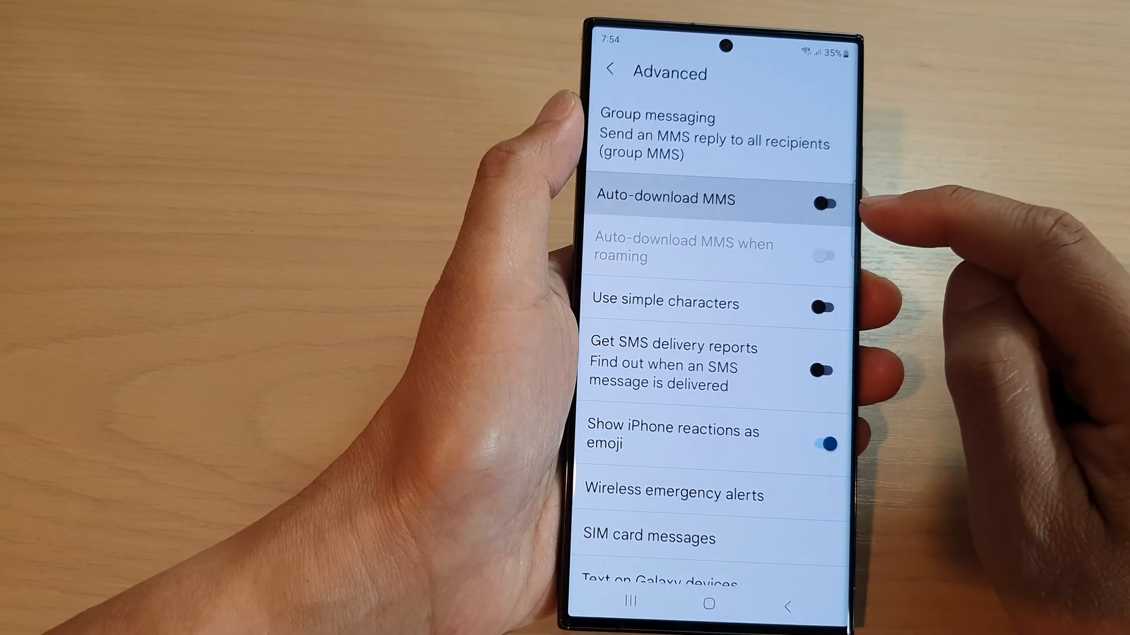
click(824, 202)
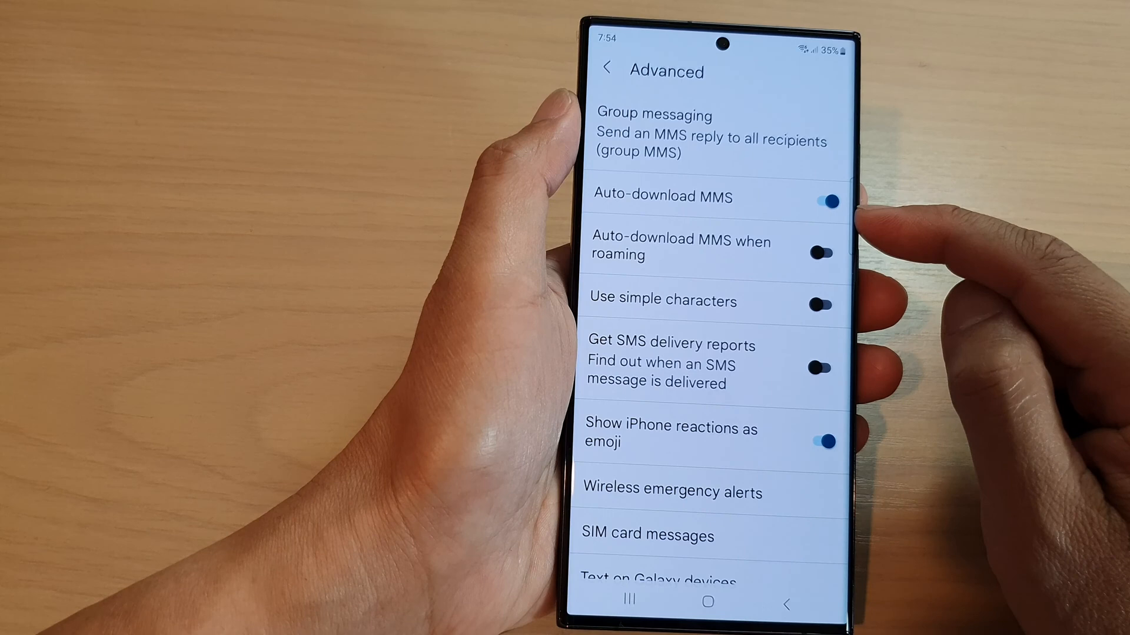
click(819, 201)
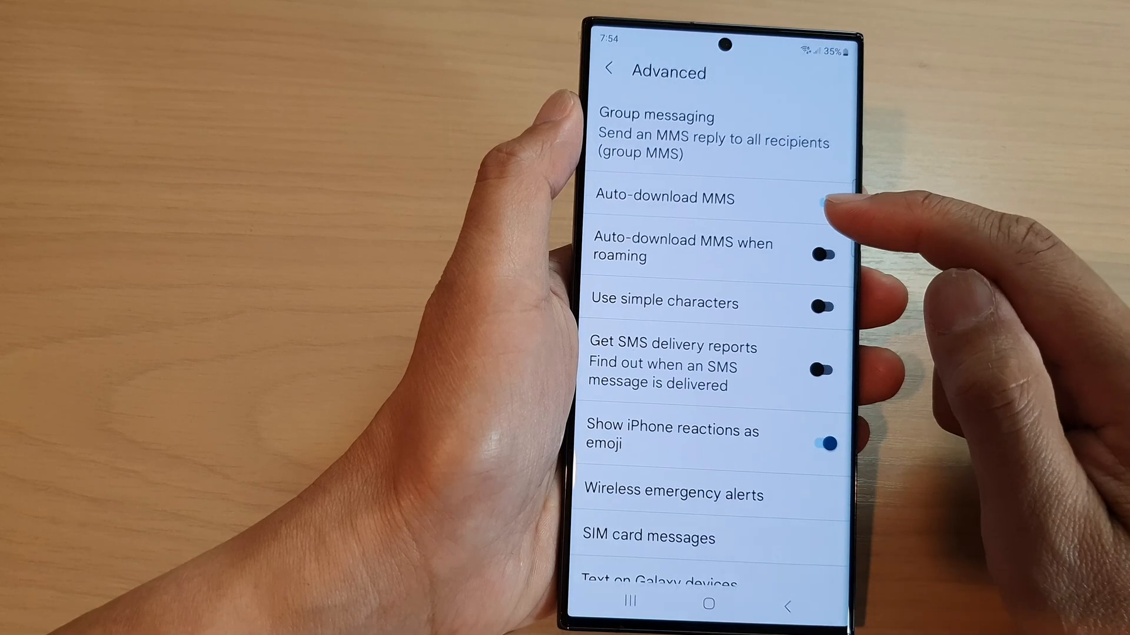
click(818, 203)
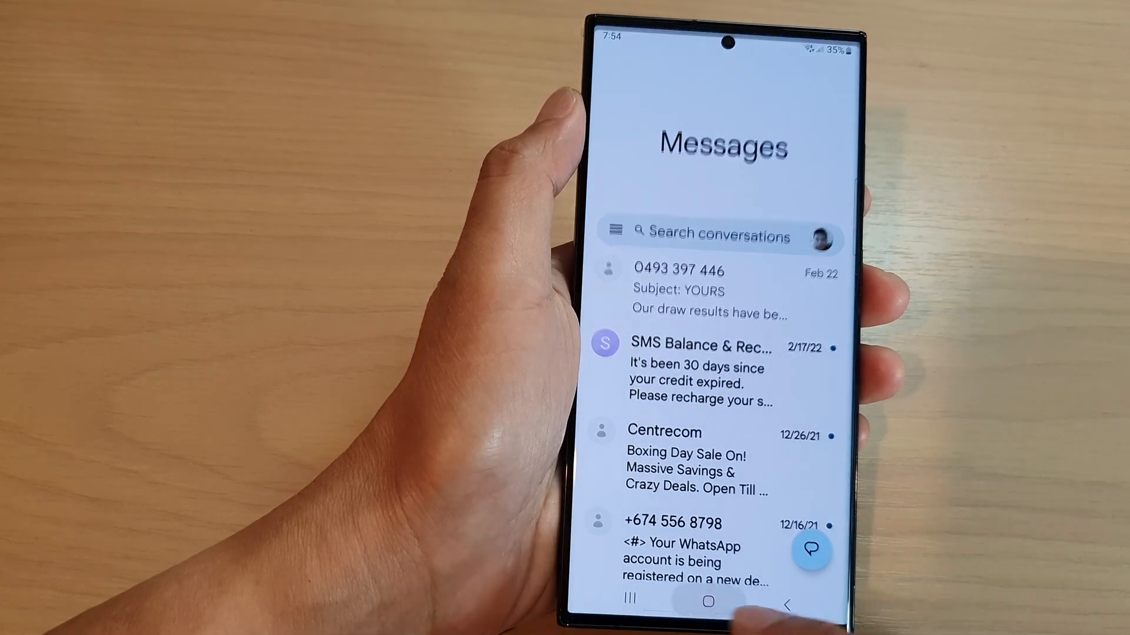
- Leave Messages and return to the Samsung One UI home screen
click(703, 606)
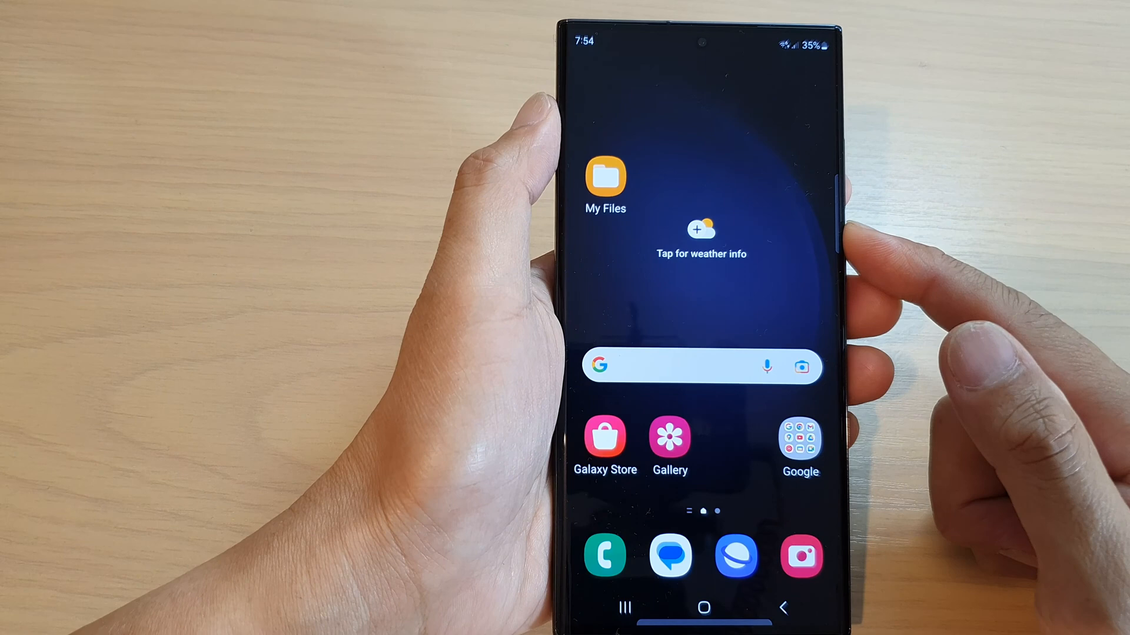